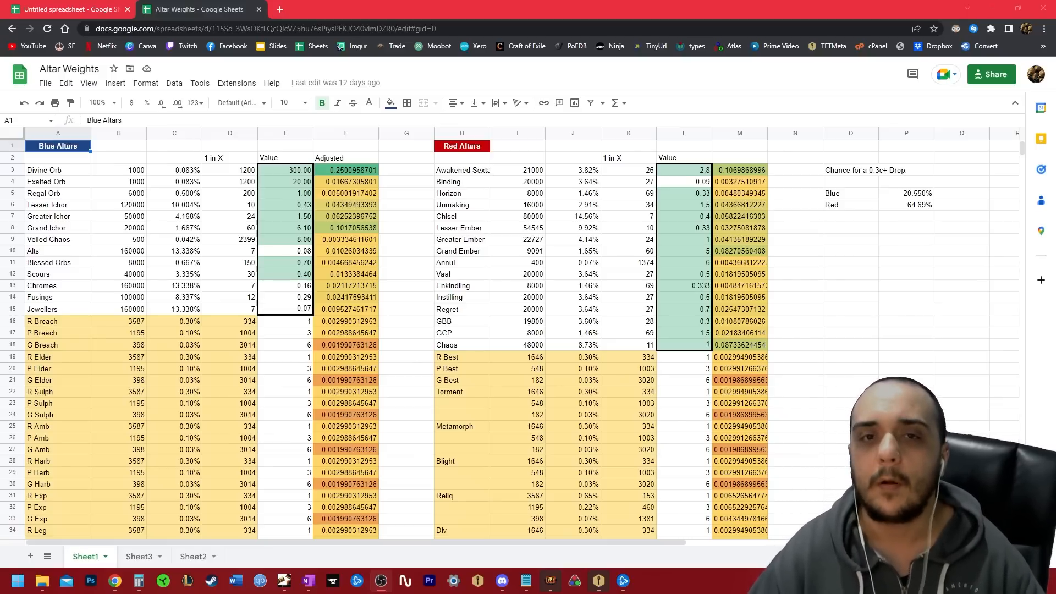
# Bring up the untitled spreadsheet's Altar Criteria sheet and select the criteria rules block
pyautogui.click(64, 9)
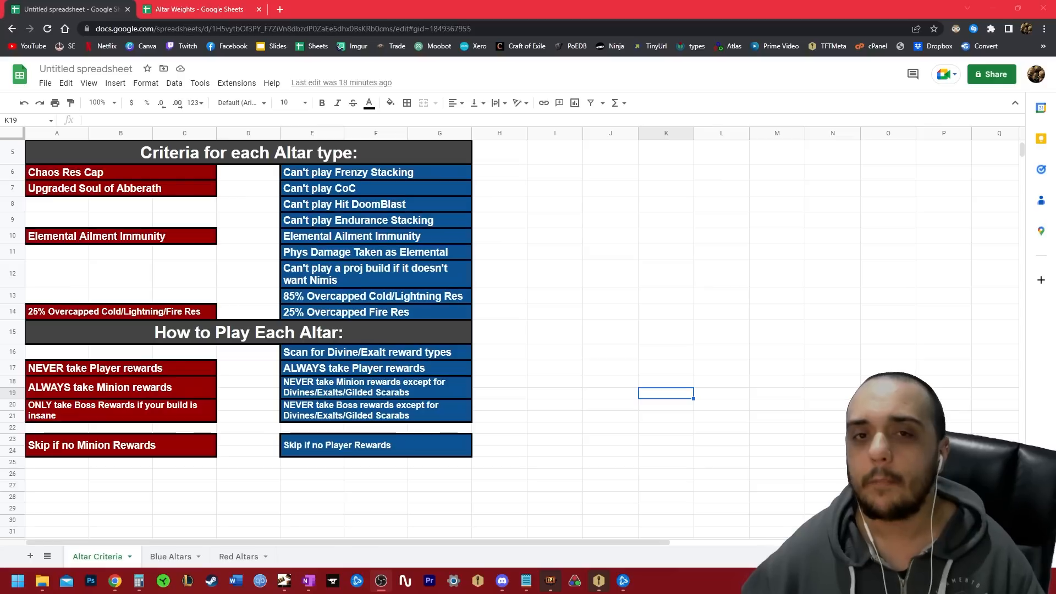
pyautogui.moveTo(99, 343)
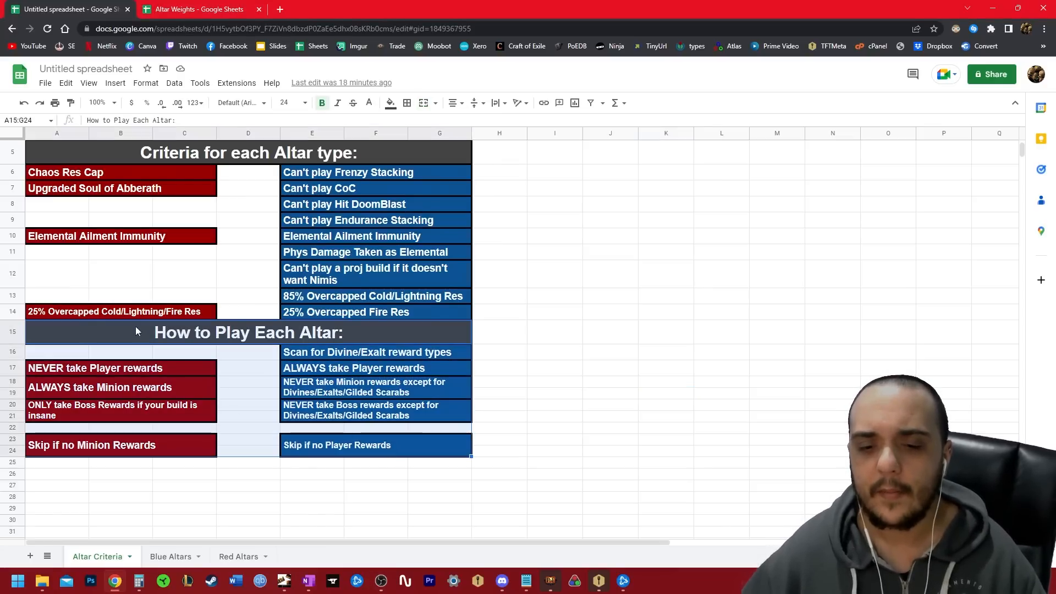
pyautogui.click(248, 367)
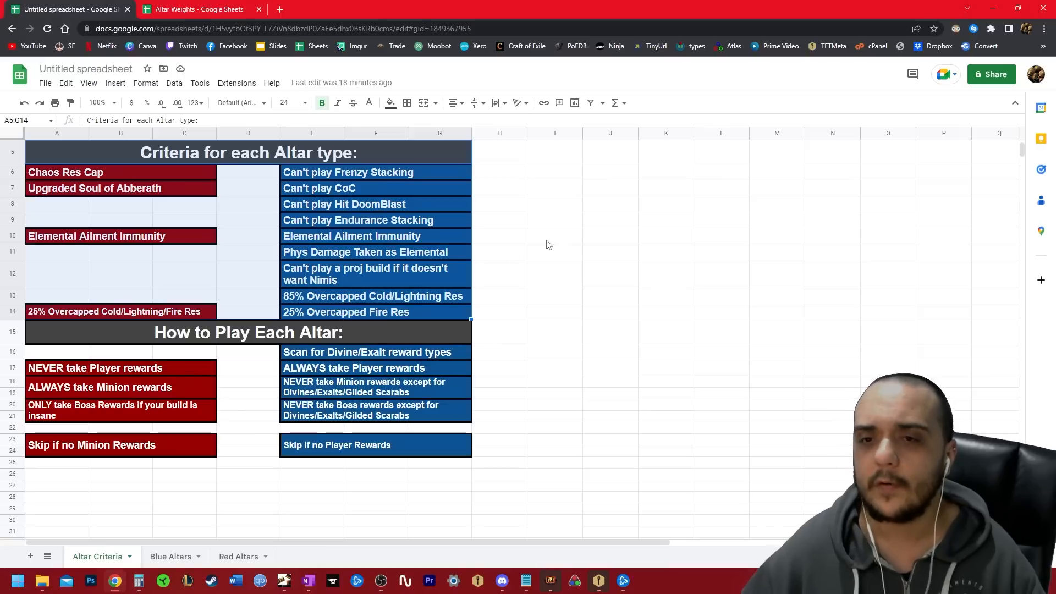
pyautogui.click(555, 235)
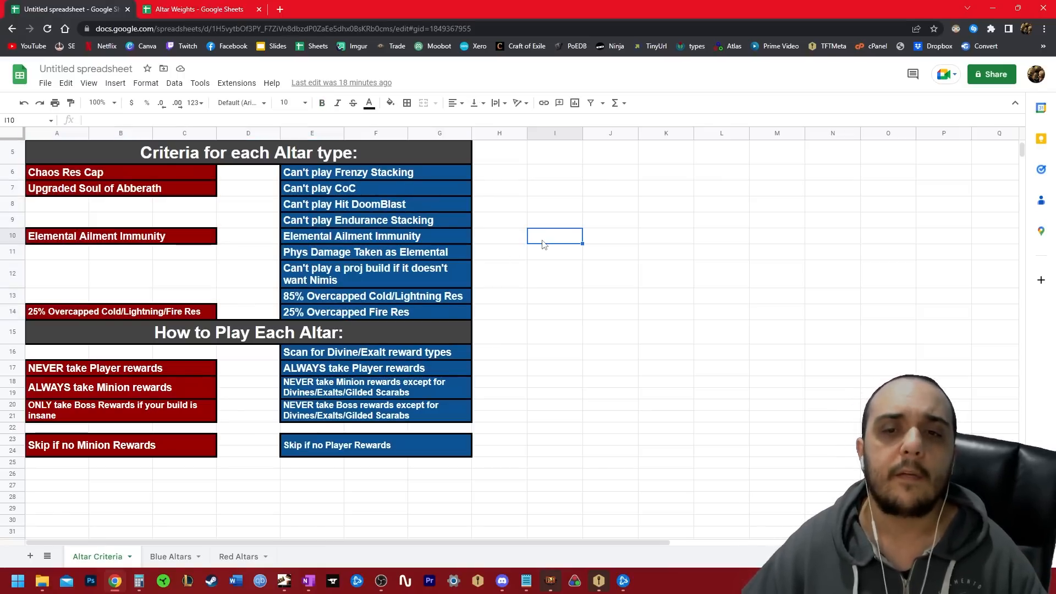
pyautogui.moveTo(316, 5)
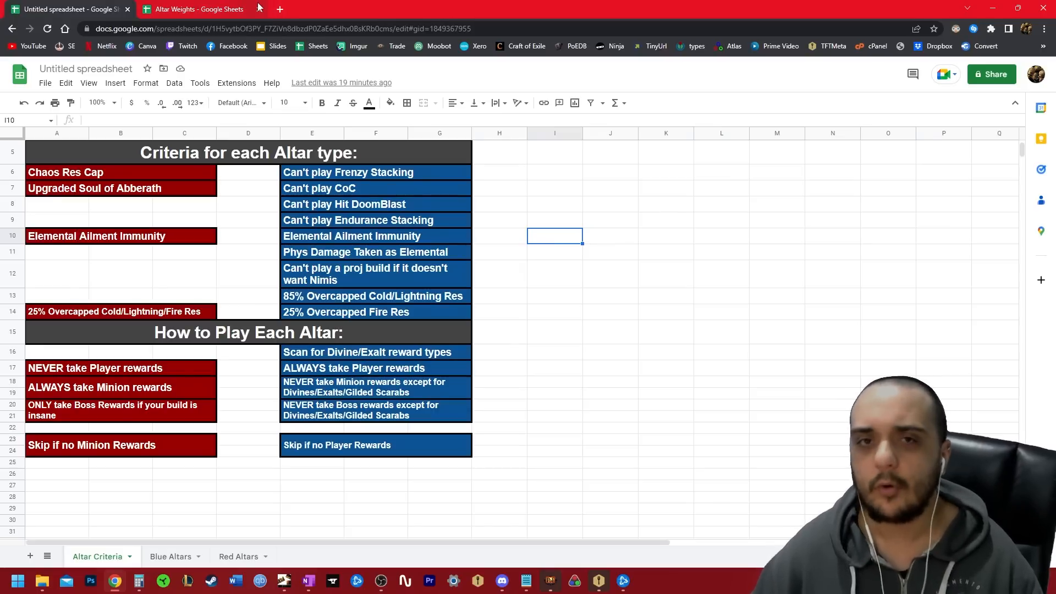
pyautogui.moveTo(198, 9)
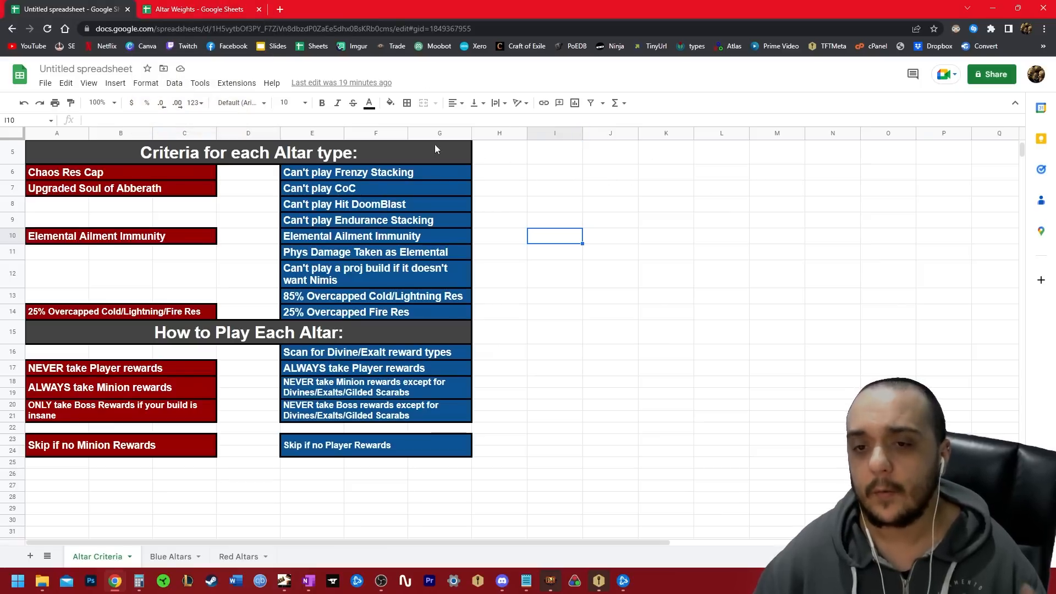
pyautogui.moveTo(166, 179)
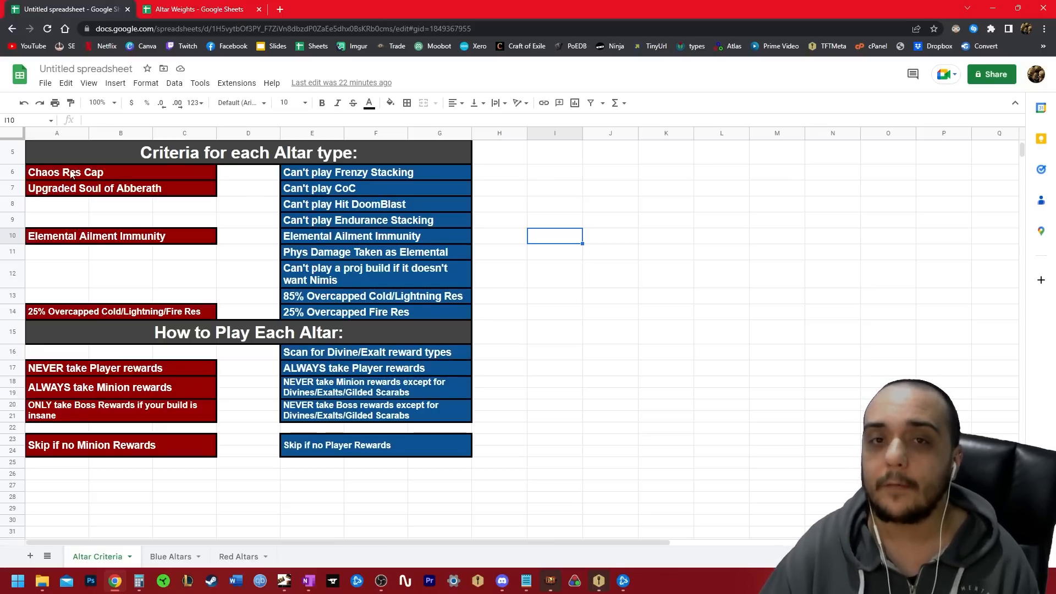
# View the Altar Weights workbook's blue and red altar tables, then return to Altar Criteria
pyautogui.click(555, 367)
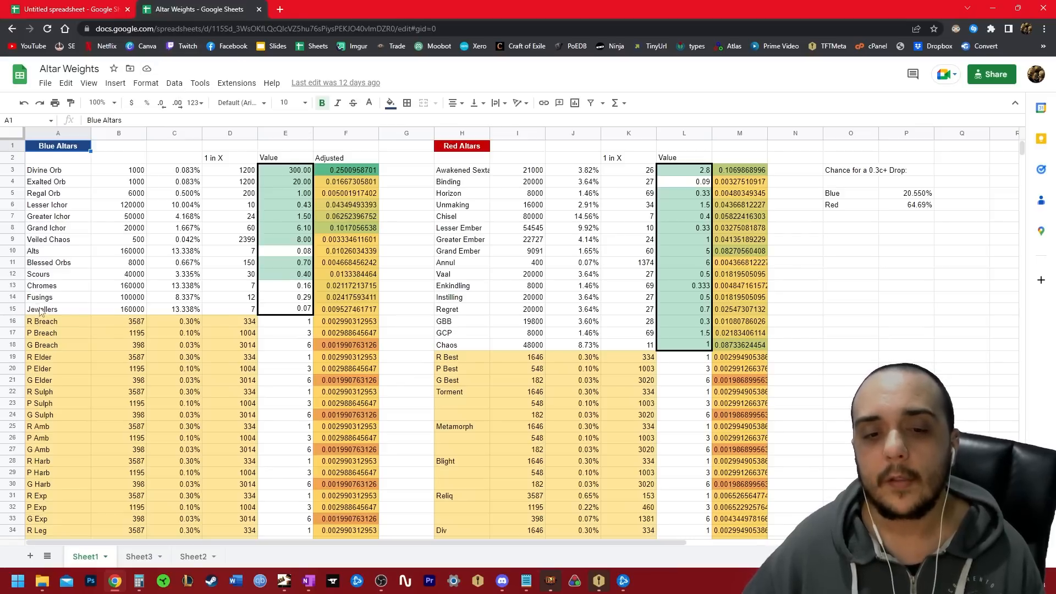
pyautogui.click(43, 309)
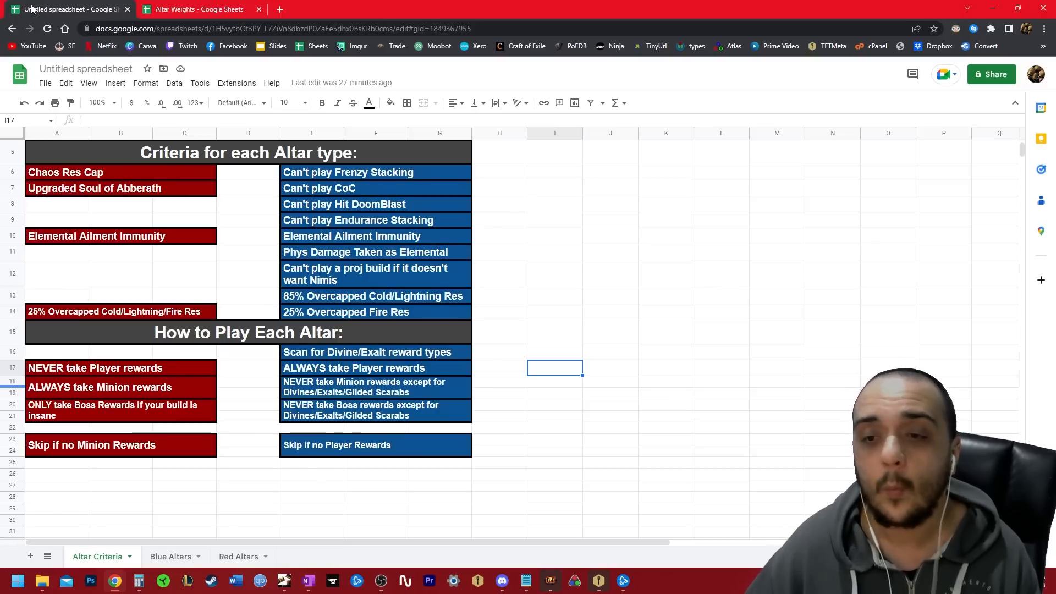
pyautogui.moveTo(19, 73)
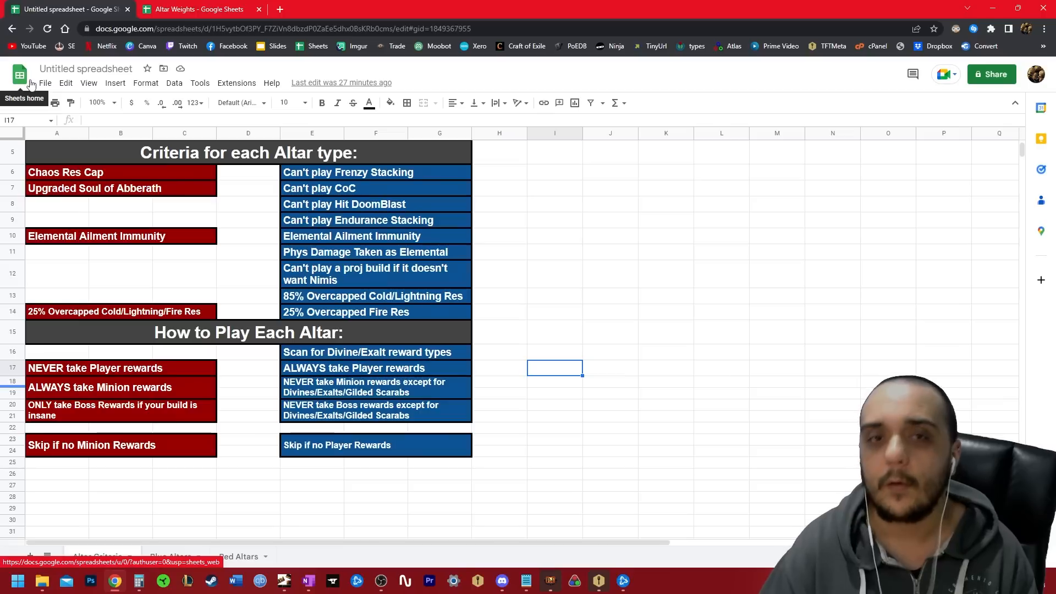
# Show the Red Altars sheet with minion modifiers and their counterplay notes
pyautogui.click(238, 557)
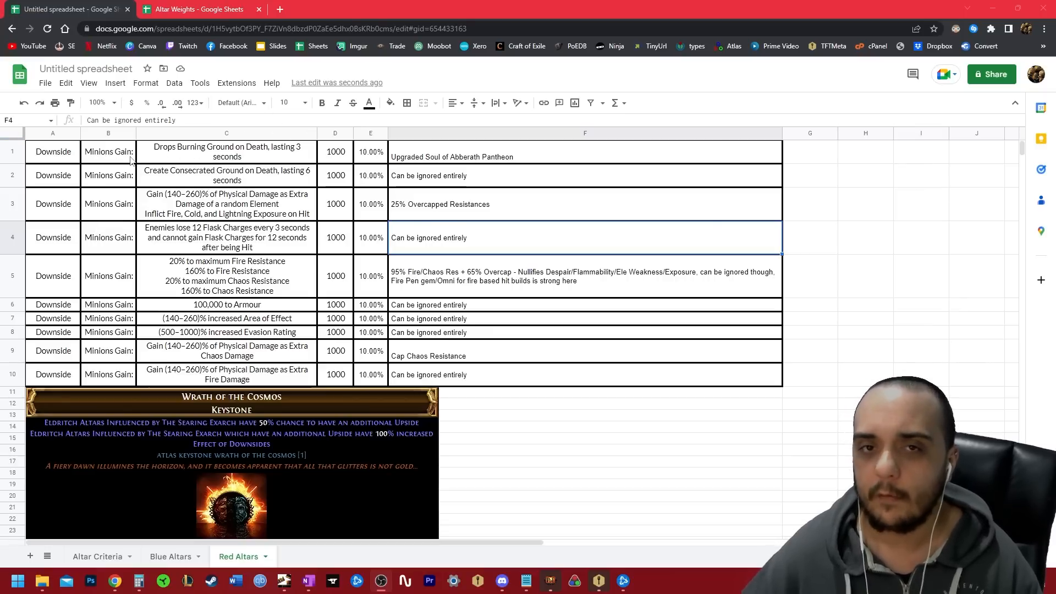
pyautogui.moveTo(177, 153)
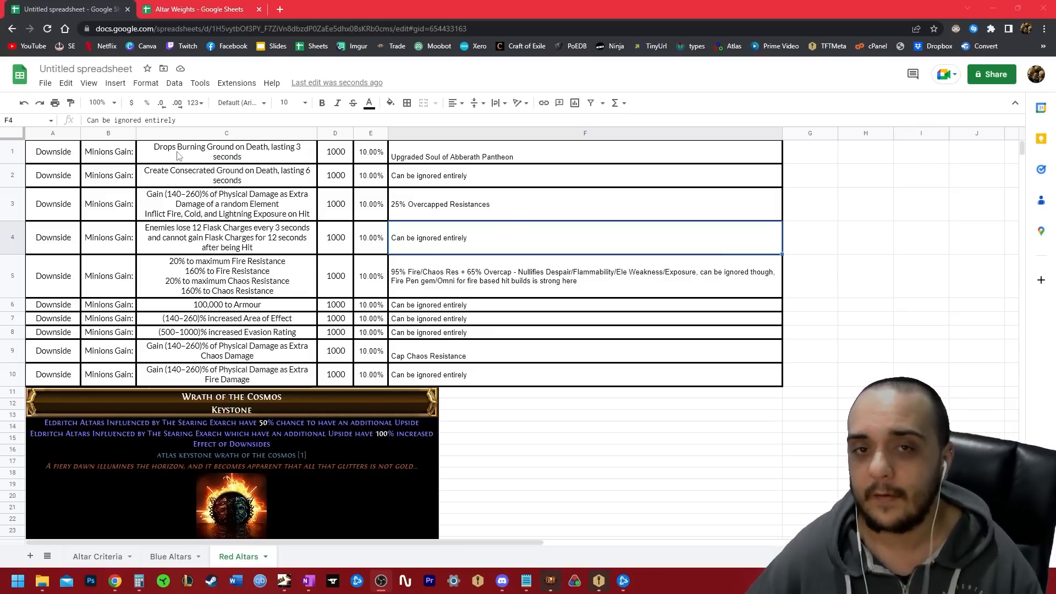
pyautogui.click(584, 157)
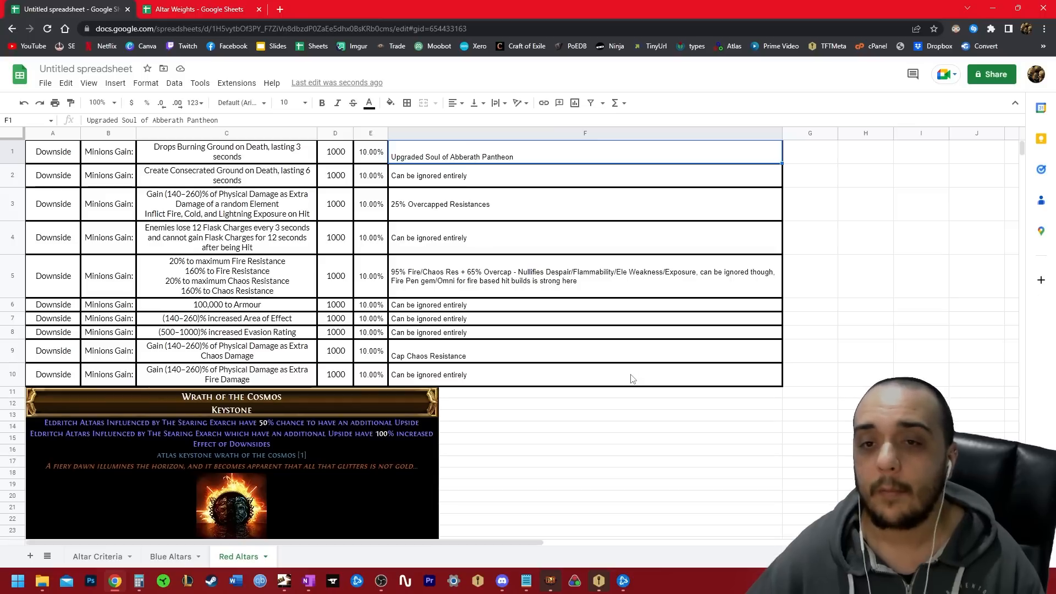
pyautogui.moveTo(618, 375)
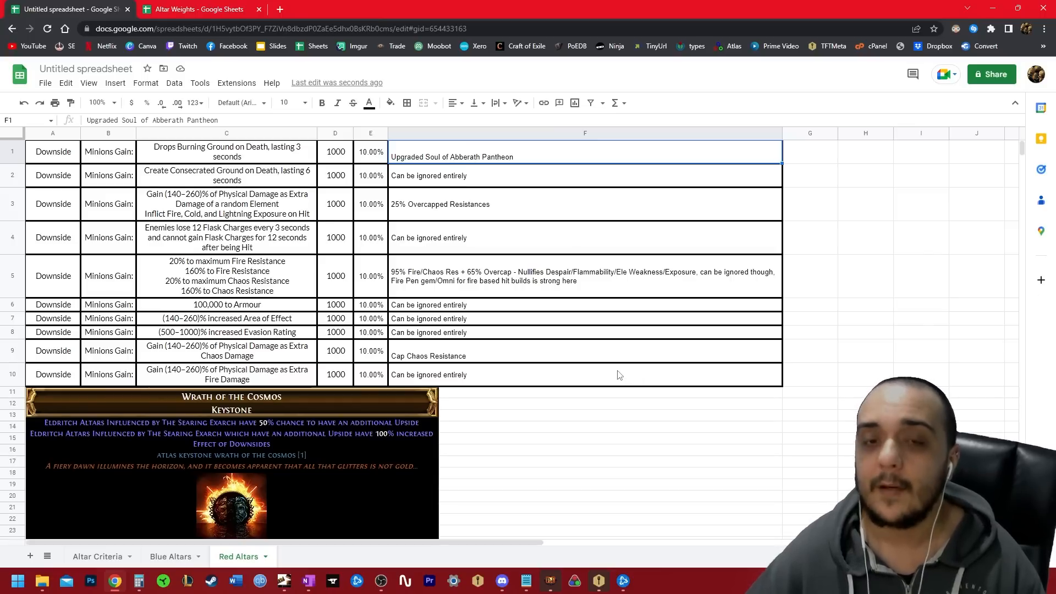
pyautogui.moveTo(416, 159)
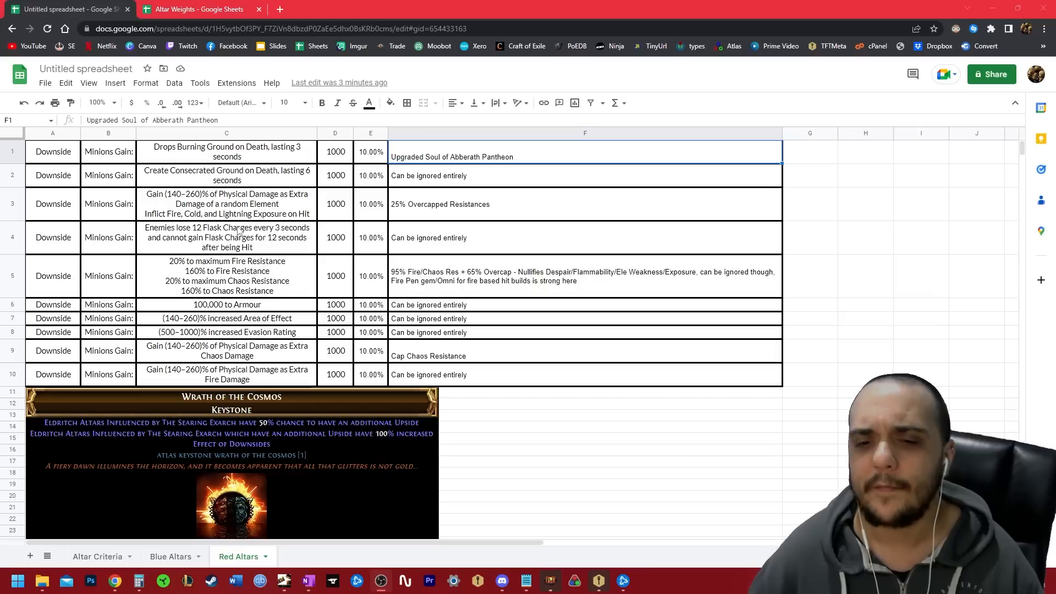
pyautogui.moveTo(217, 238)
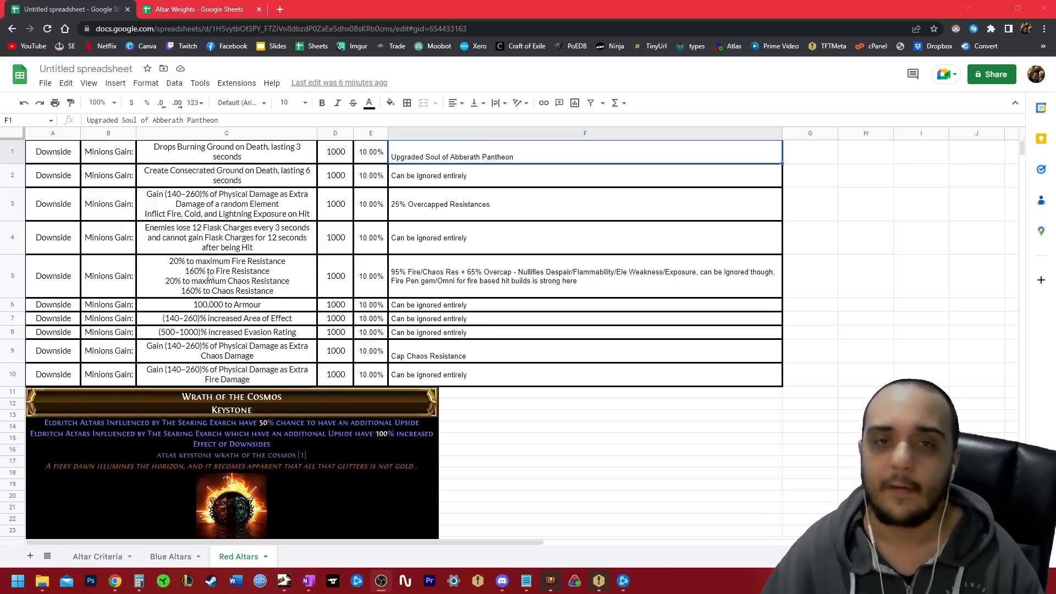
pyautogui.click(171, 557)
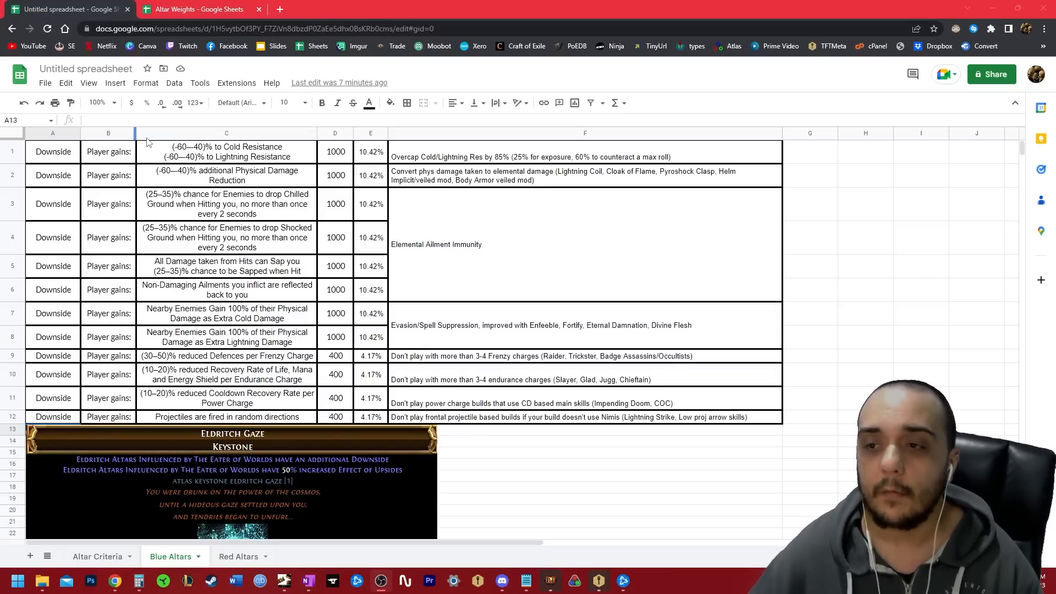
pyautogui.moveTo(131, 103)
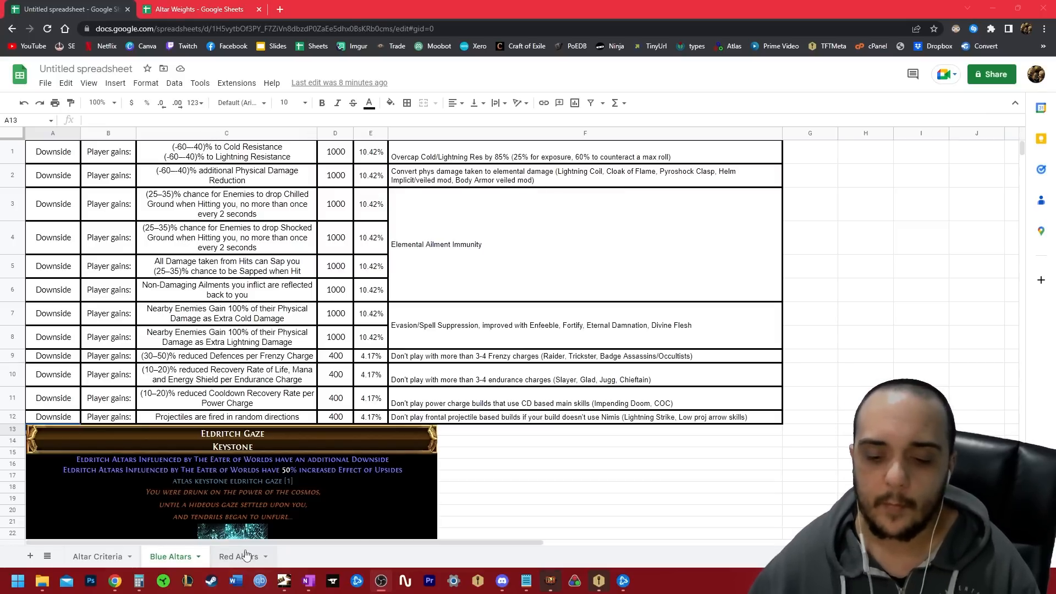
pyautogui.click(239, 557)
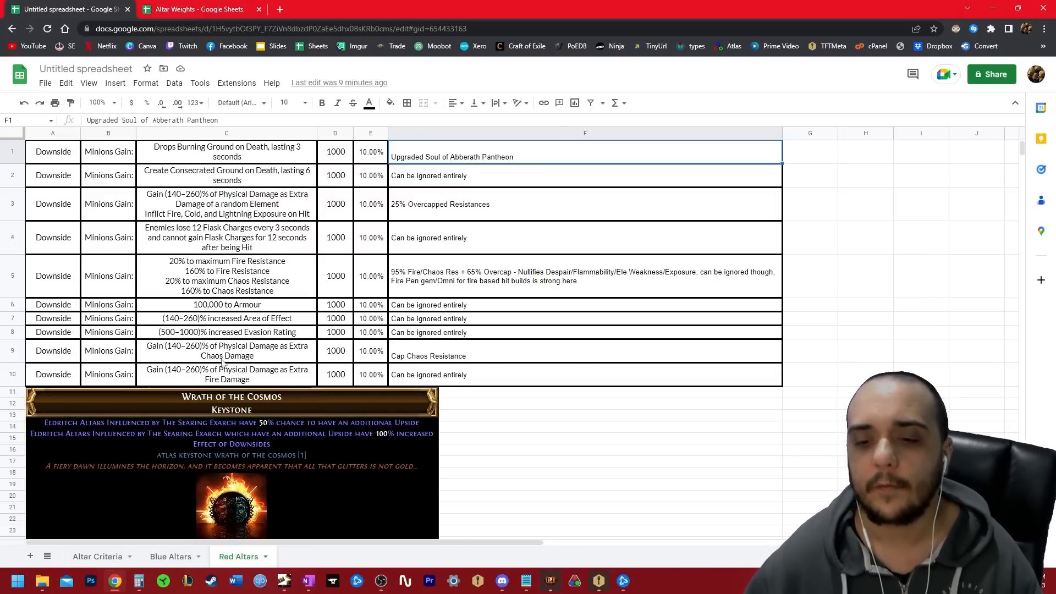
pyautogui.click(170, 557)
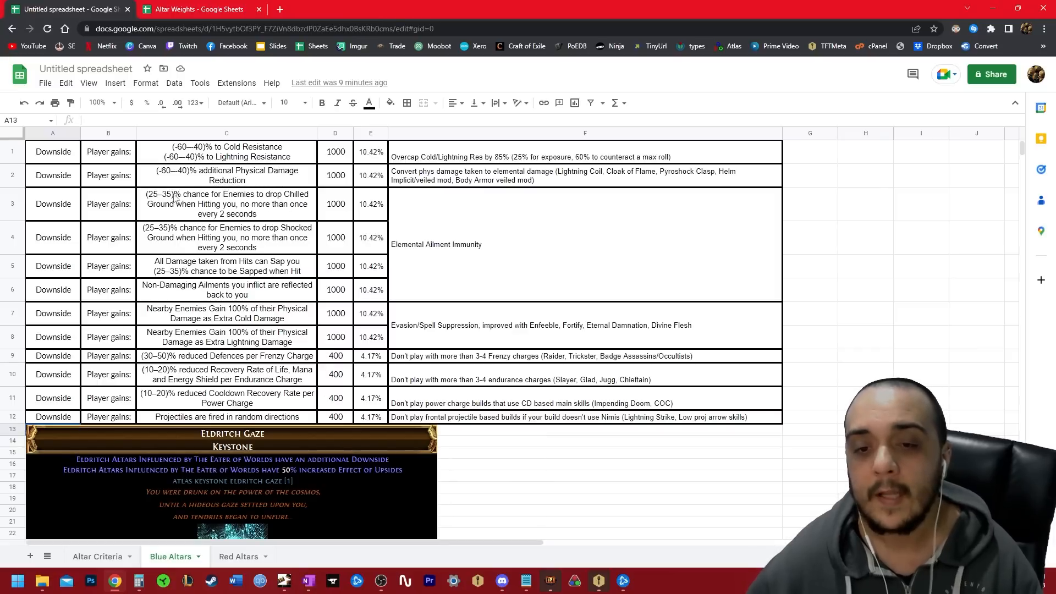
pyautogui.click(226, 314)
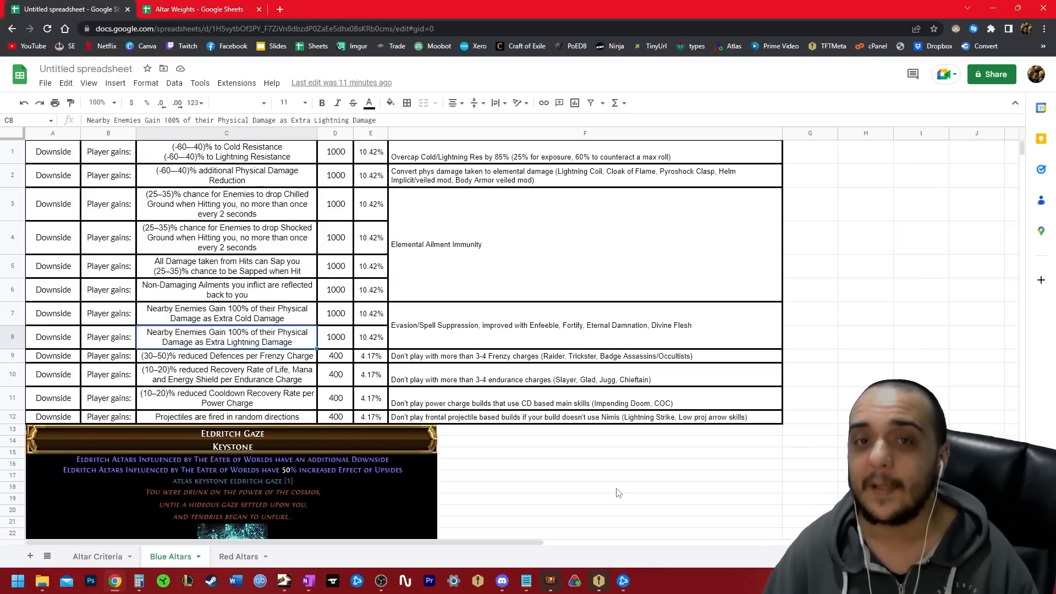
# Show the Altar Criteria sheet with criteria and how-to-play rules per altar type
pyautogui.click(98, 557)
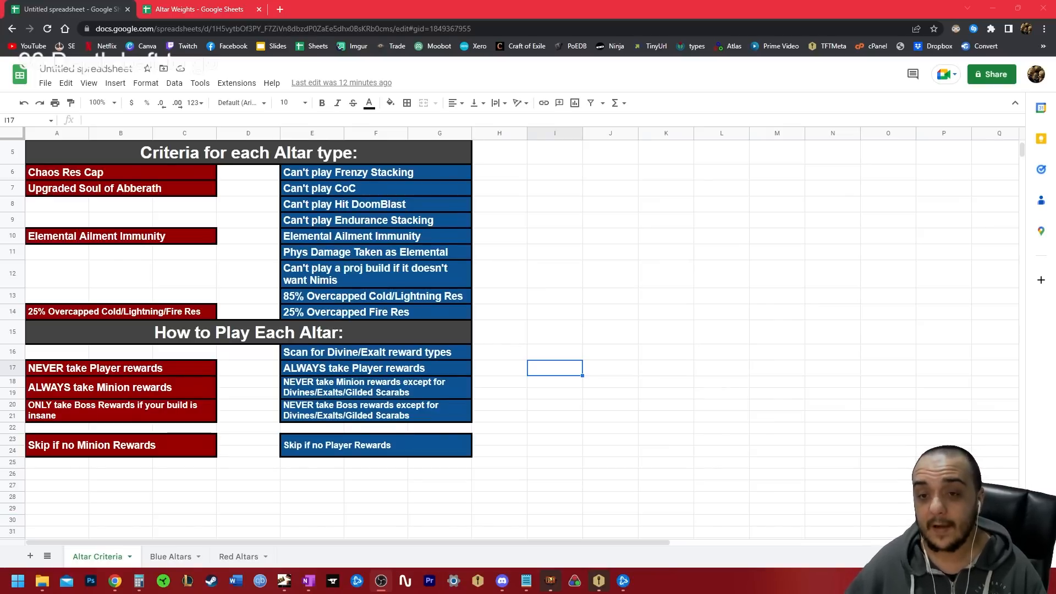
pyautogui.moveTo(189, 518)
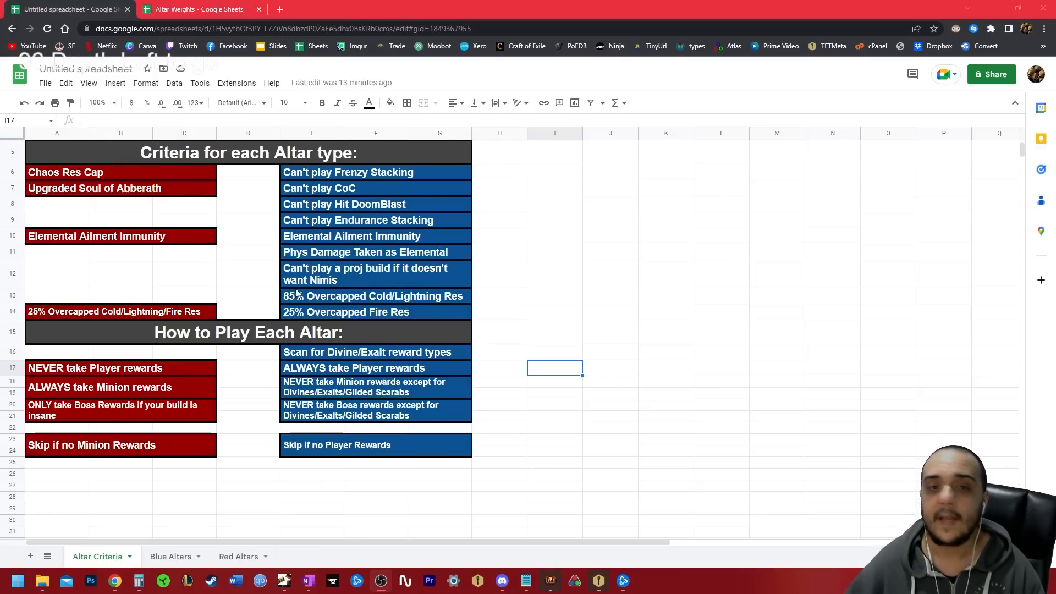
pyautogui.moveTo(307, 244)
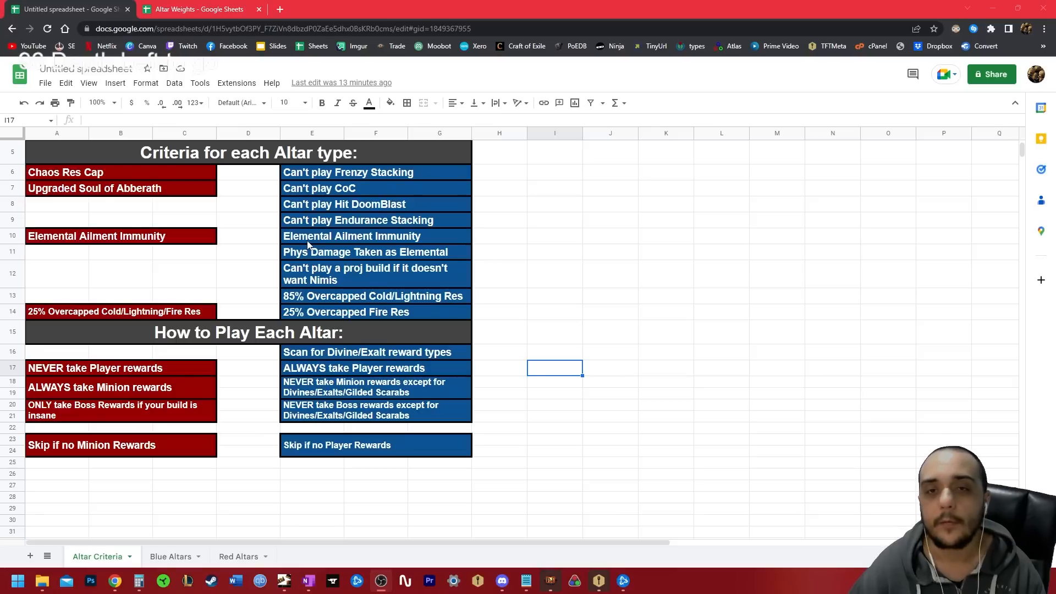